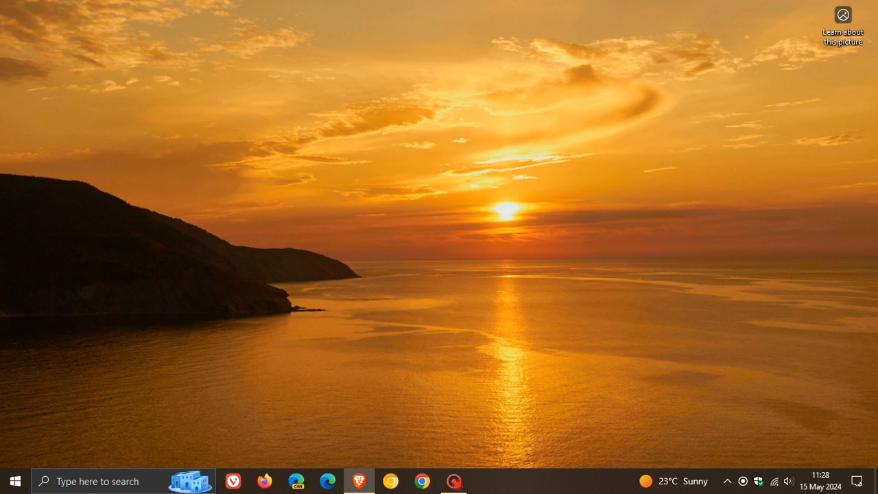
pyautogui.moveTo(477, 233)
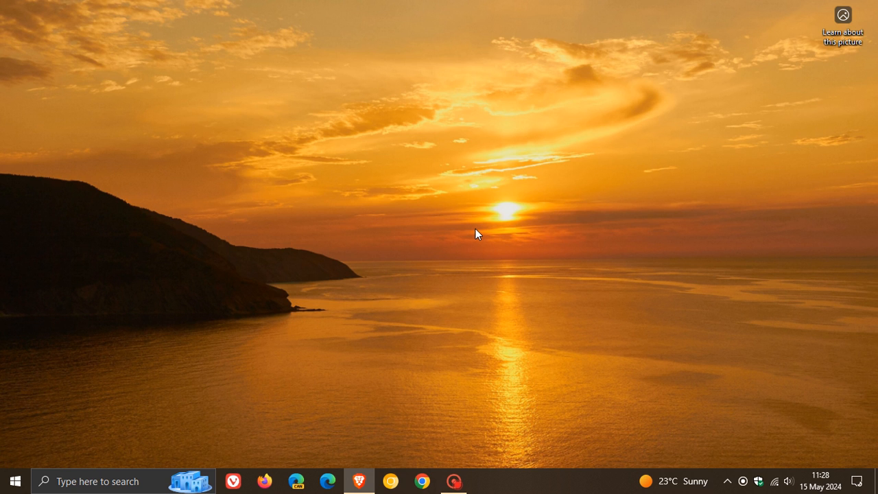
# Launch Windows Settings from the Start menu to reach Windows Update.
pyautogui.click(16, 480)
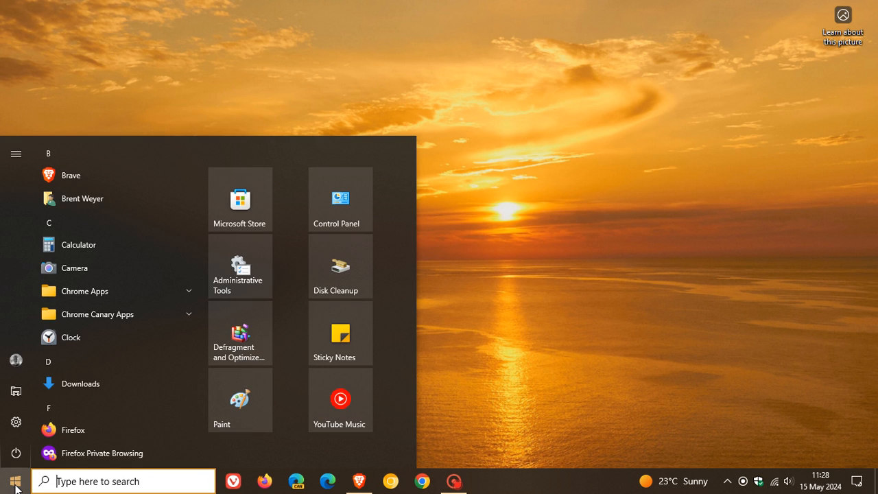
pyautogui.click(17, 422)
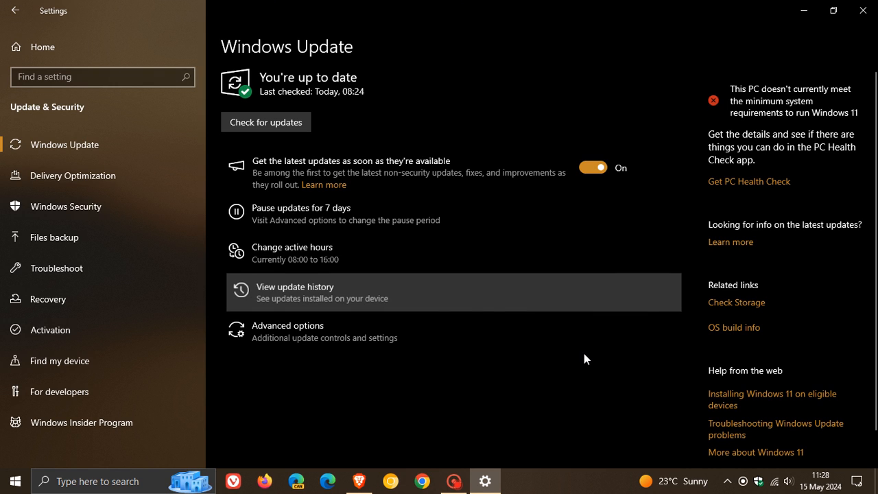
pyautogui.moveTo(589, 370)
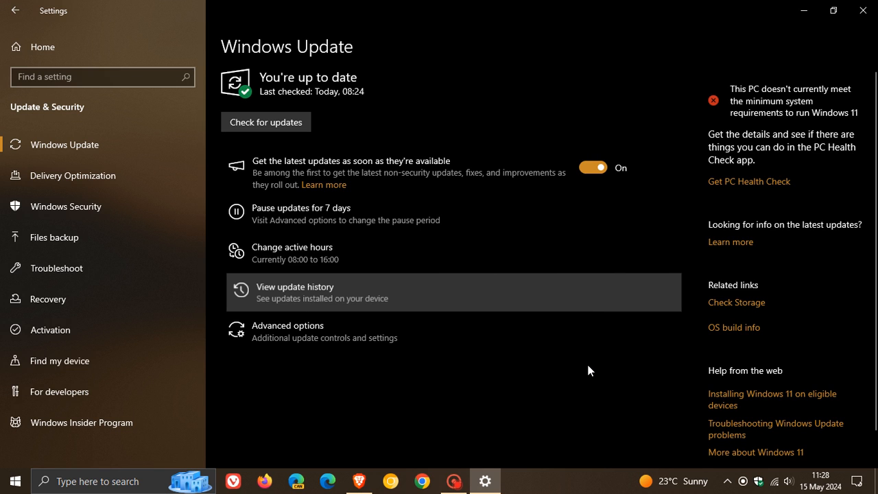
# View the update history listing 2 feature updates and 50 quality updates.
pyautogui.click(293, 287)
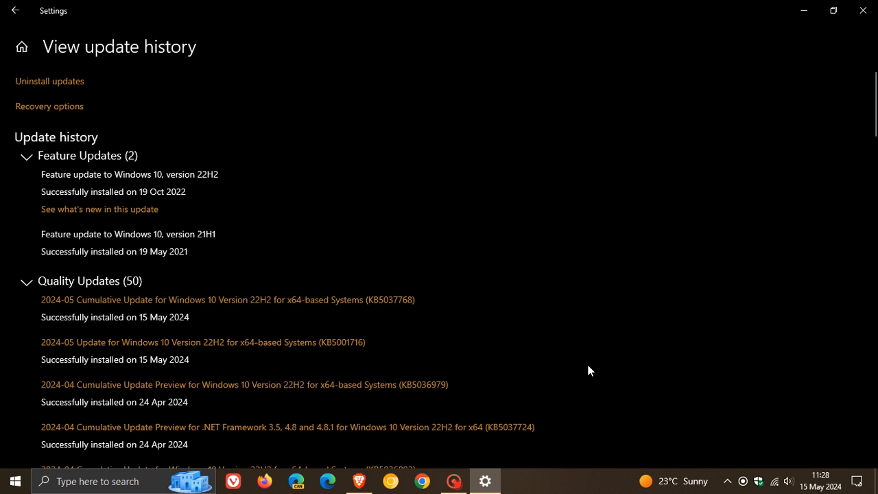
pyautogui.scroll(-3)
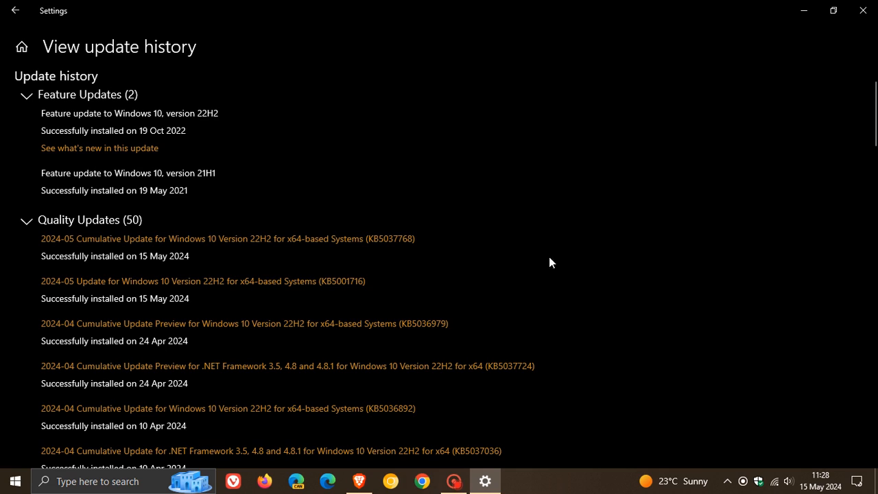
pyautogui.moveTo(447, 291)
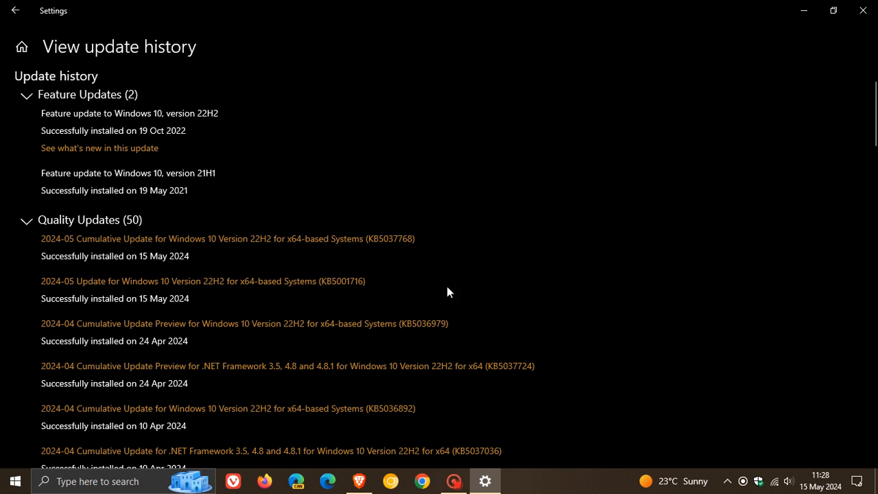
pyautogui.moveTo(384, 292)
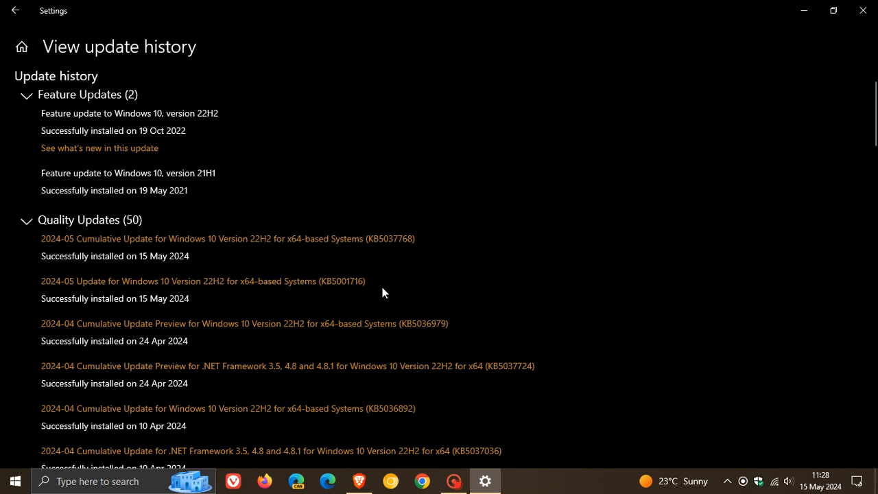
pyautogui.moveTo(324, 296)
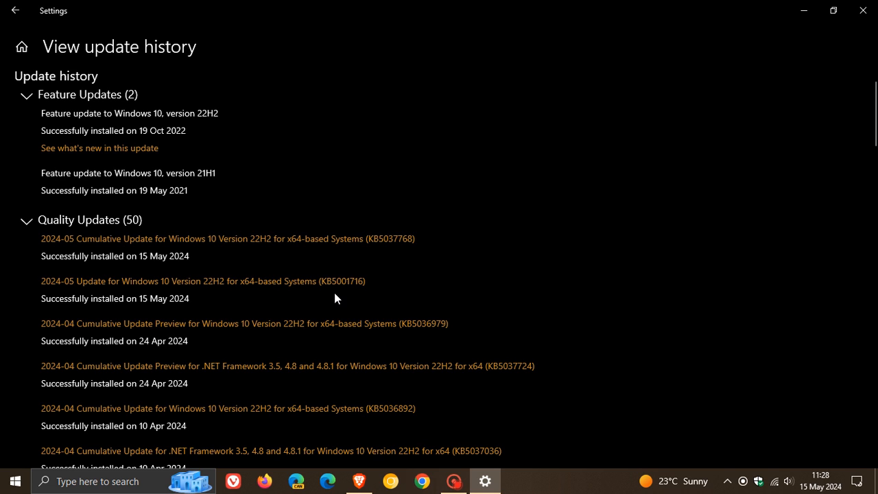
pyautogui.moveTo(482, 269)
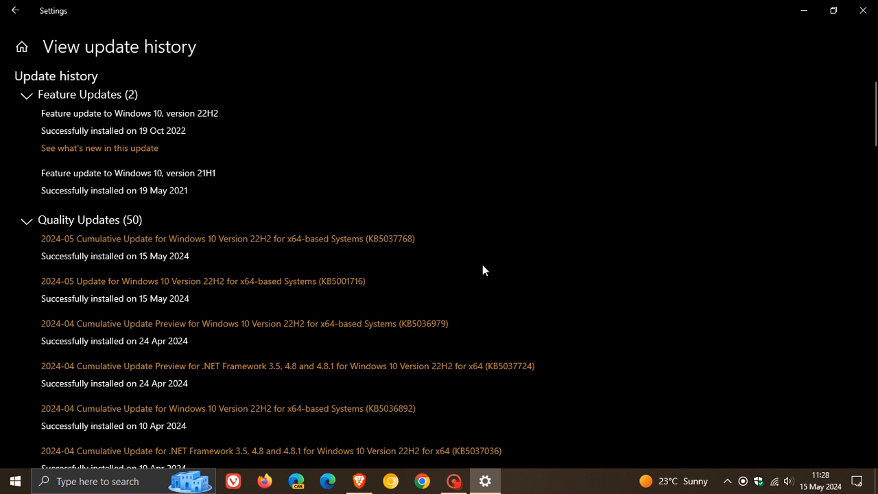
# Scroll the Quality Updates list down to the March 2024 and October 2023 KB5001716 entries.
pyautogui.scroll(-3)
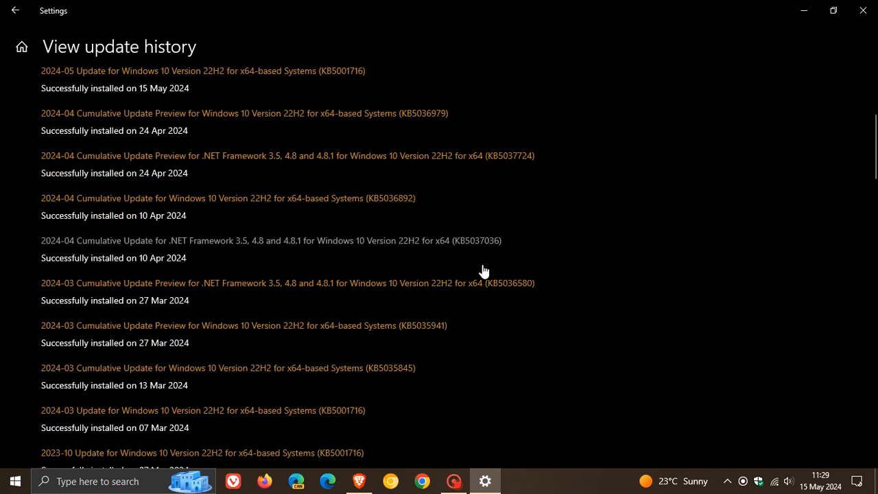
pyautogui.scroll(-3)
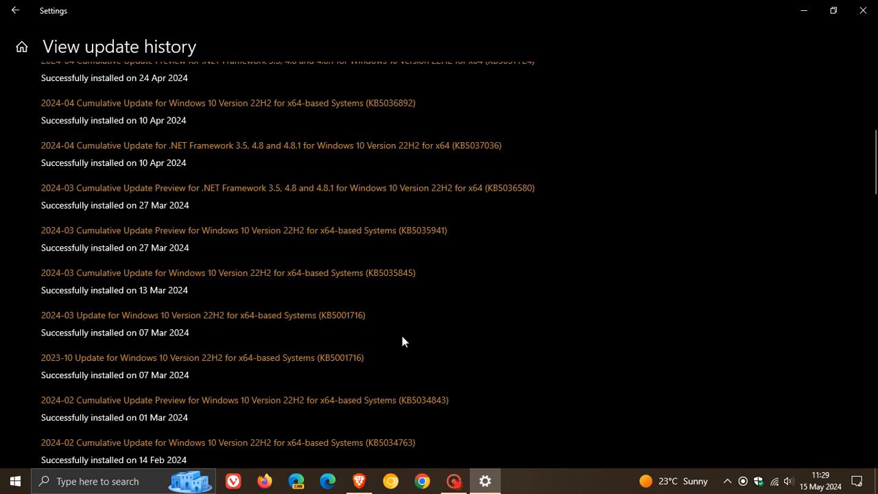
pyautogui.moveTo(328, 334)
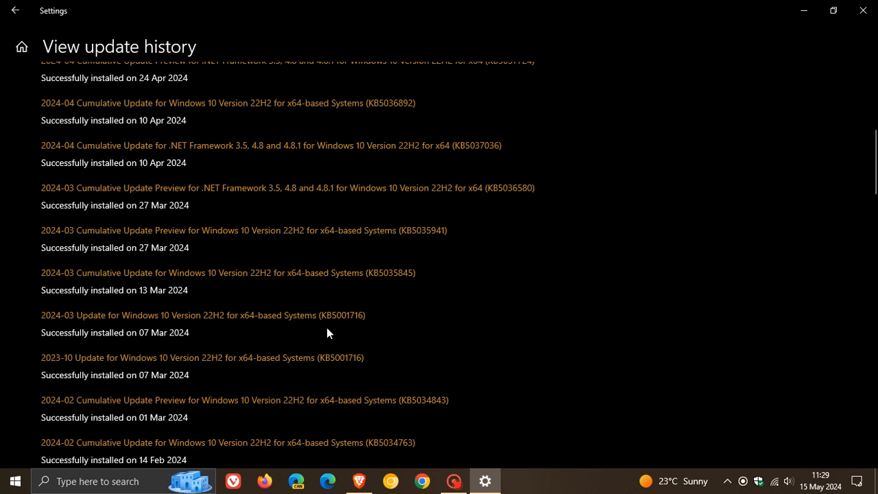
pyautogui.moveTo(354, 336)
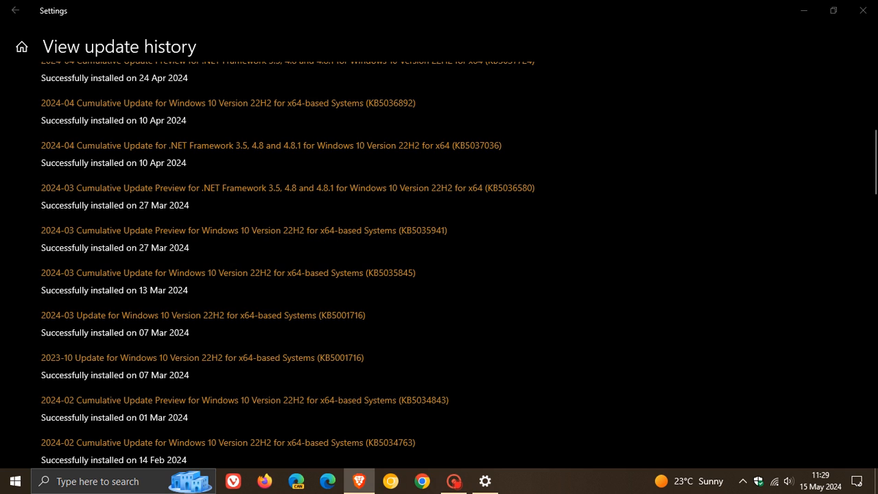
pyautogui.moveTo(543, 333)
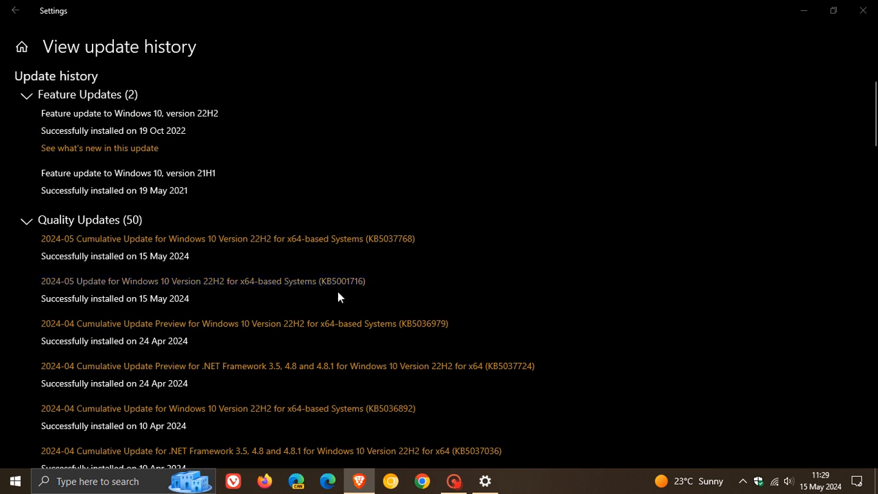
pyautogui.moveTo(401, 274)
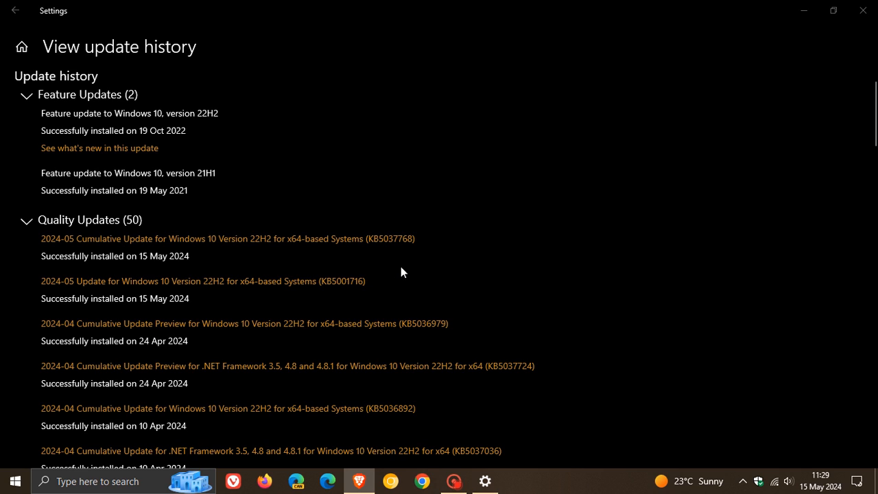
pyautogui.moveTo(422, 285)
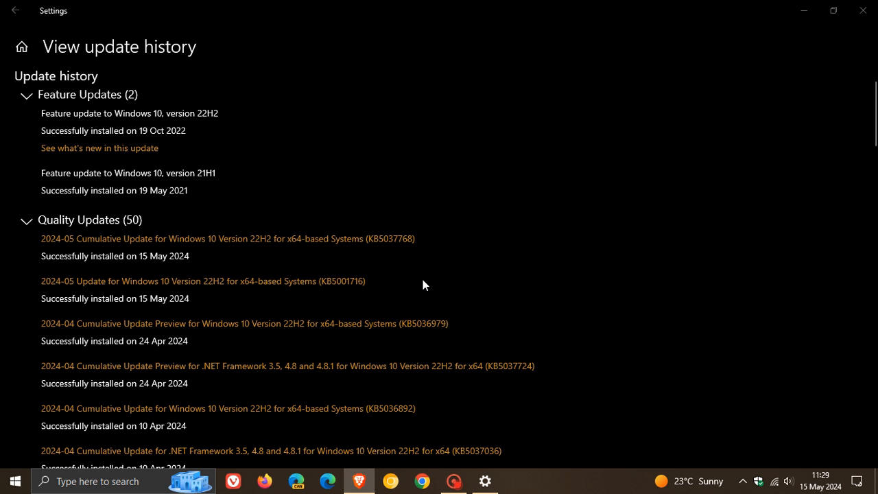
pyautogui.moveTo(384, 286)
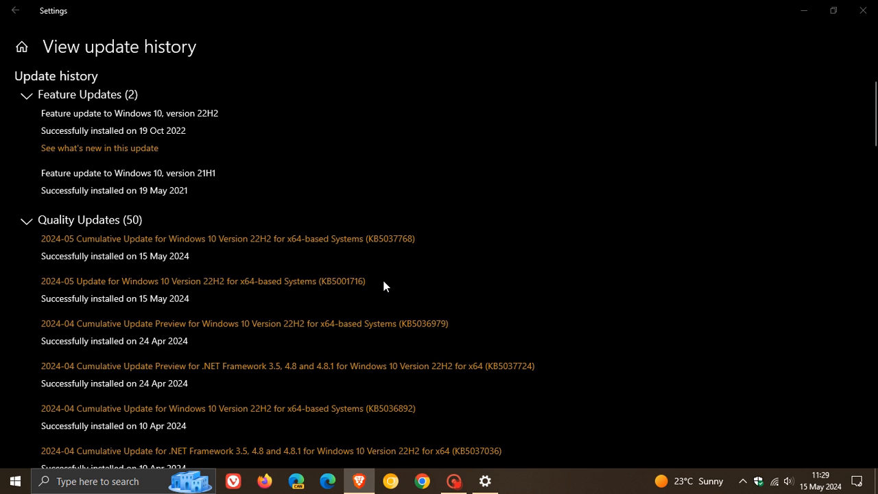
pyautogui.moveTo(395, 287)
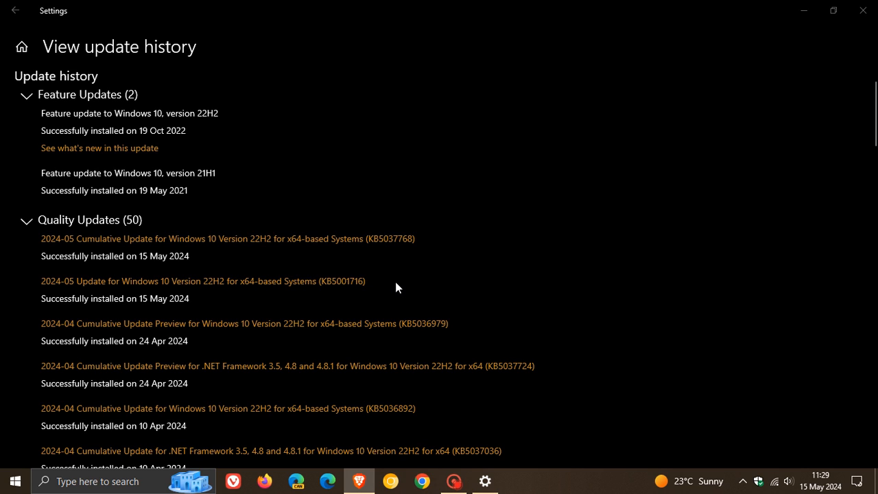
pyautogui.moveTo(390, 280)
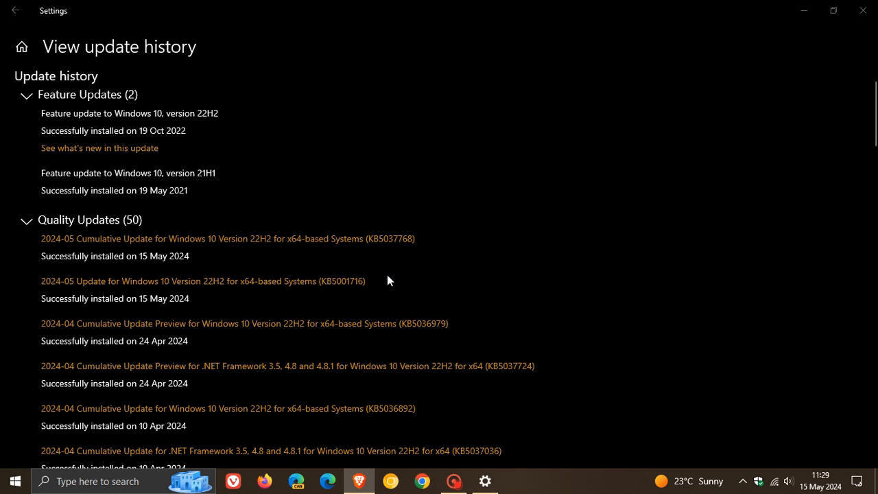
pyautogui.moveTo(378, 311)
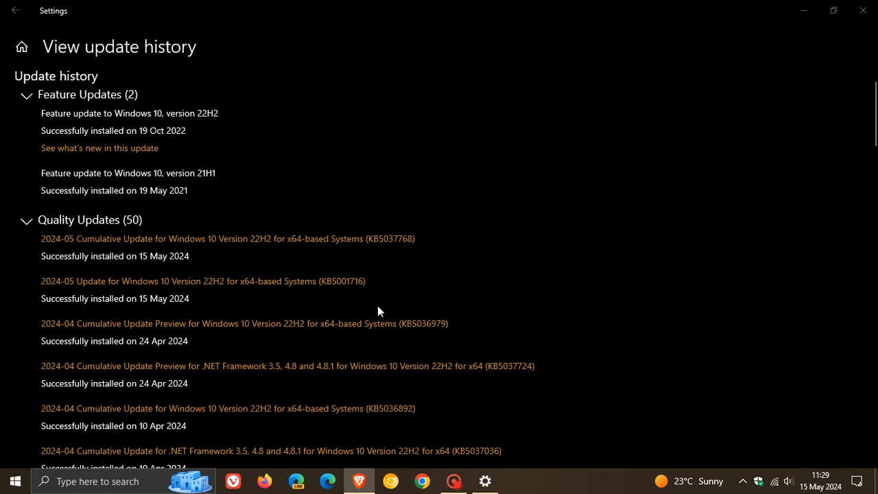
pyautogui.moveTo(388, 281)
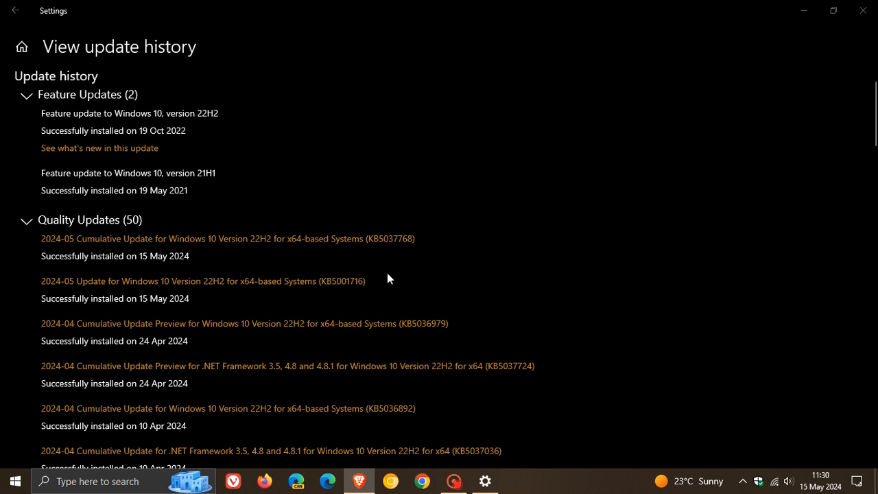
pyautogui.moveTo(338, 170)
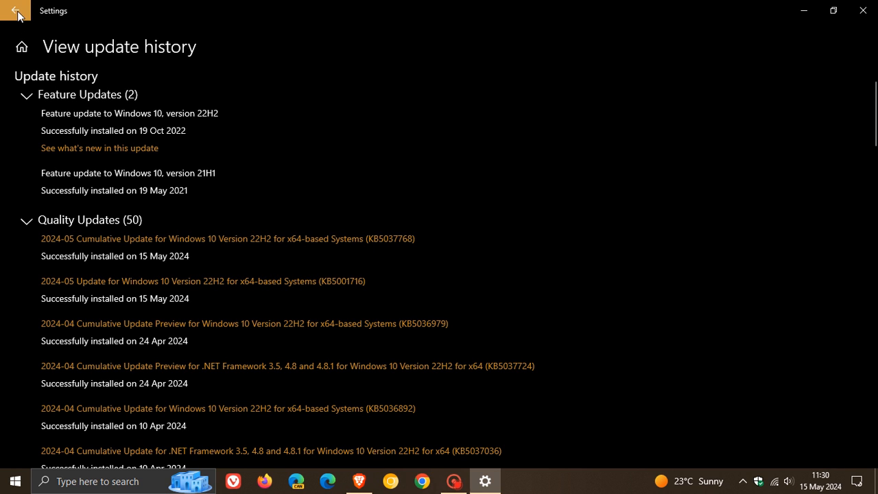
# From Settings home go to Apps & features and scroll to the Windows 10 x64 update package.
pyautogui.click(11, 11)
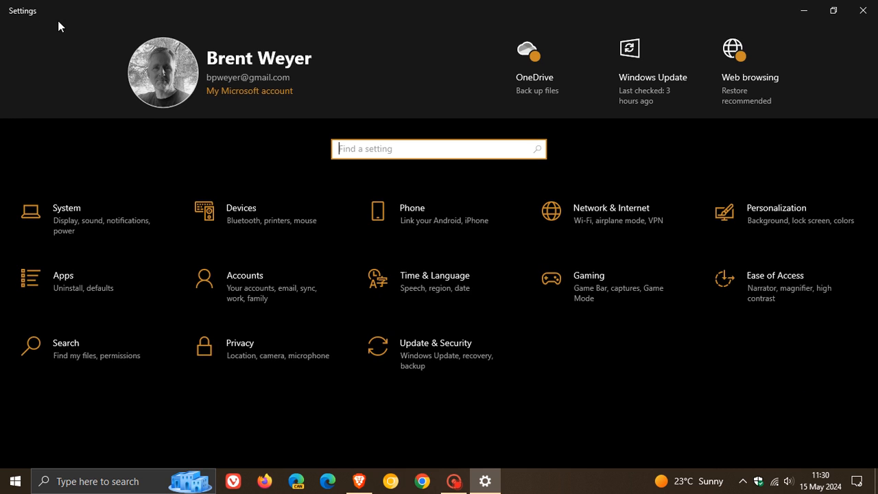
pyautogui.click(63, 274)
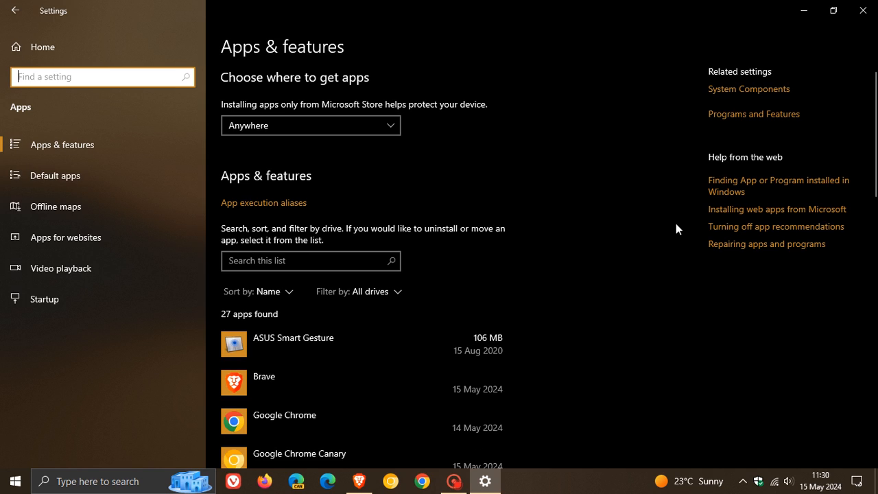
pyautogui.scroll(-3)
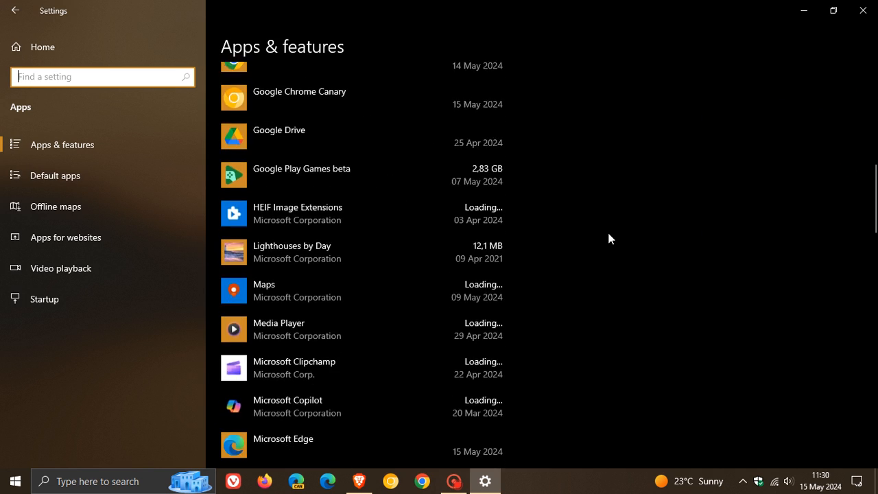
pyautogui.scroll(-3)
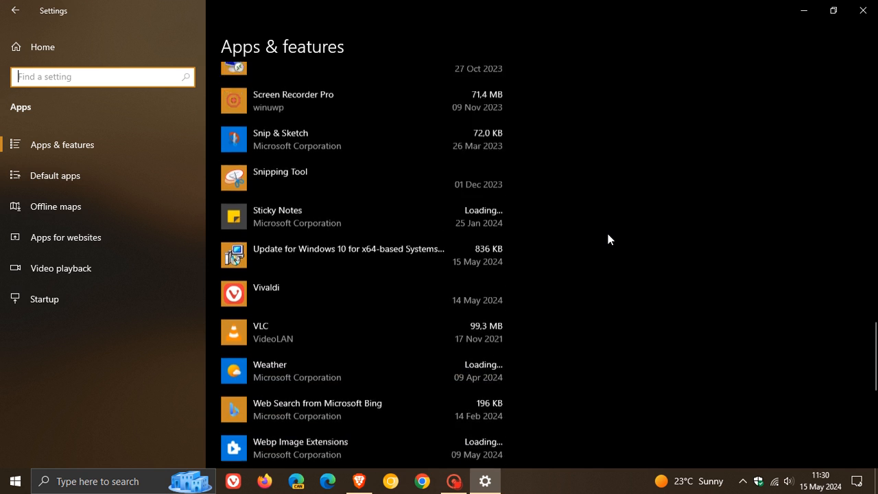
pyautogui.scroll(-3)
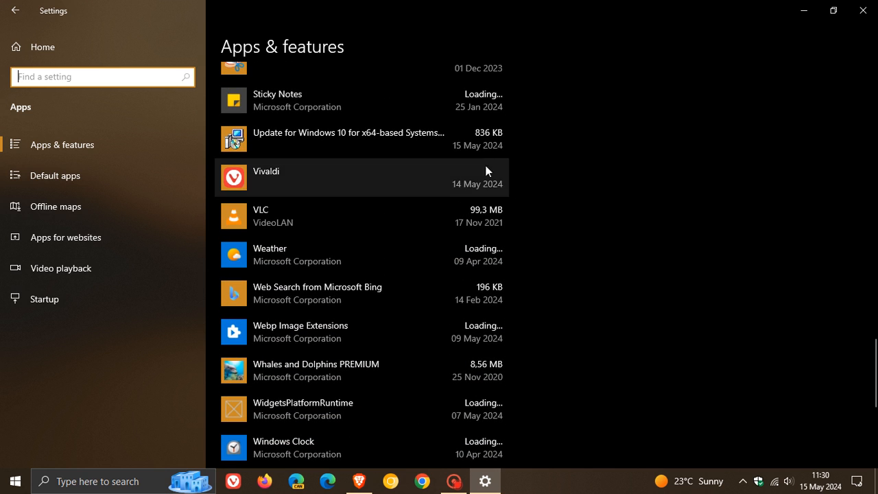
# Expand the KB5001716 update package entry showing version 8.94.0.0 with Modify and Uninstall.
pyautogui.click(348, 137)
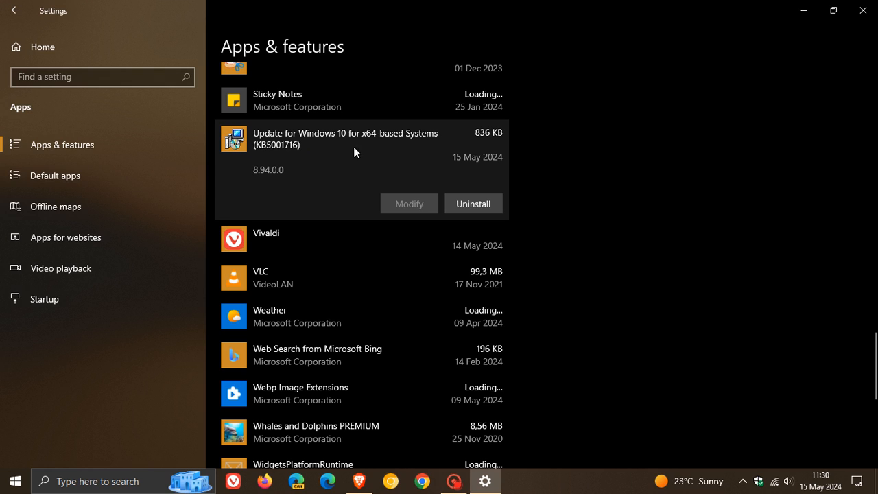
pyautogui.moveTo(314, 157)
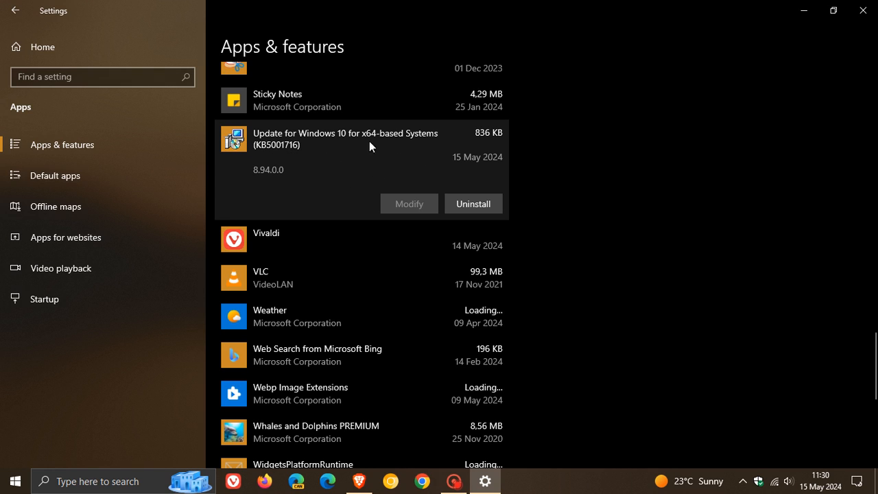
pyautogui.moveTo(386, 151)
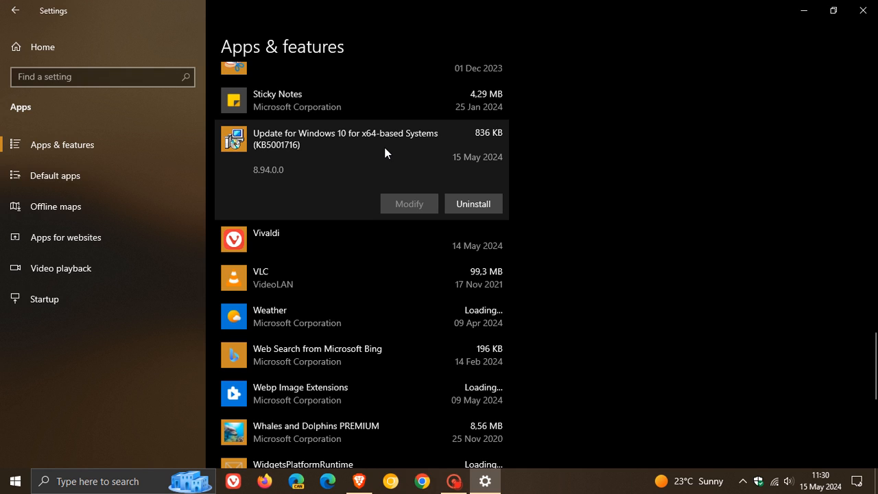
pyautogui.moveTo(427, 155)
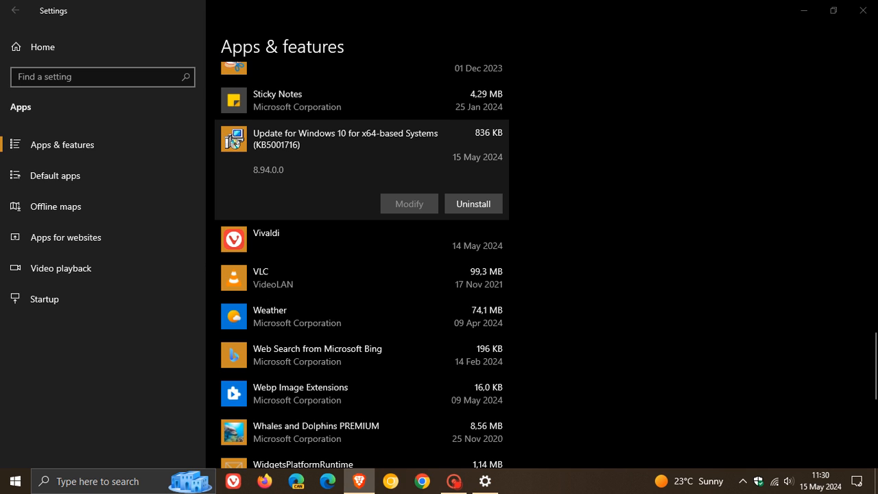
pyautogui.moveTo(524, 214)
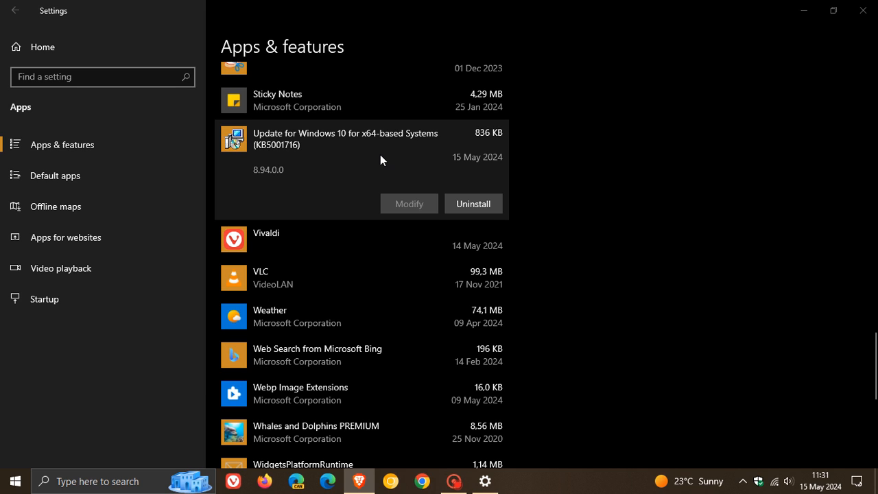
pyautogui.moveTo(379, 173)
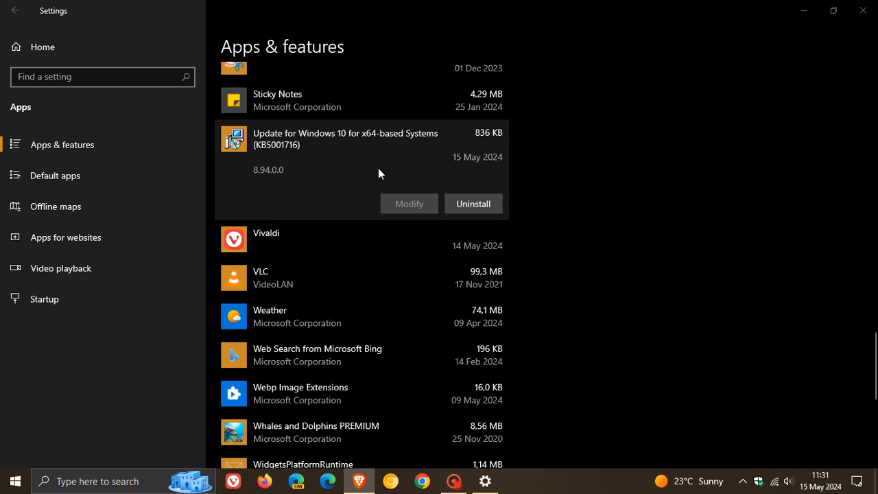
pyautogui.moveTo(433, 157)
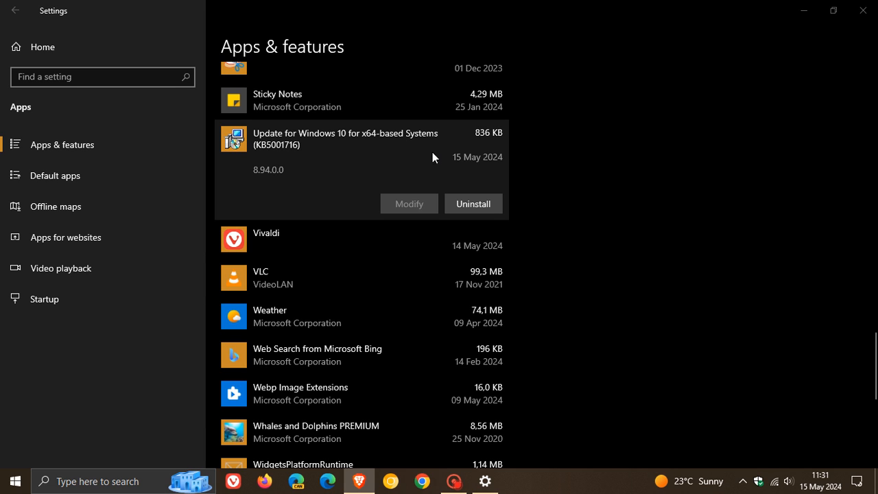
pyautogui.moveTo(413, 152)
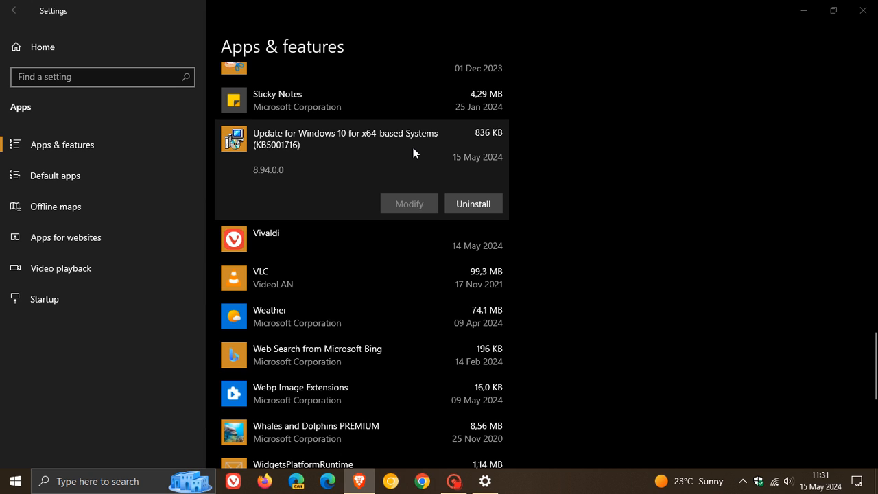
# Return to Settings home and go to Update & Security's Windows Update page.
pyautogui.click(17, 11)
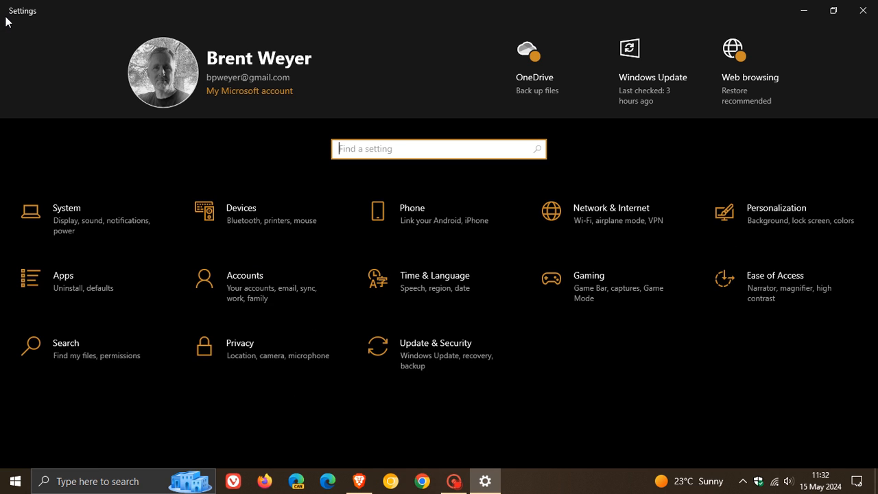
pyautogui.click(435, 343)
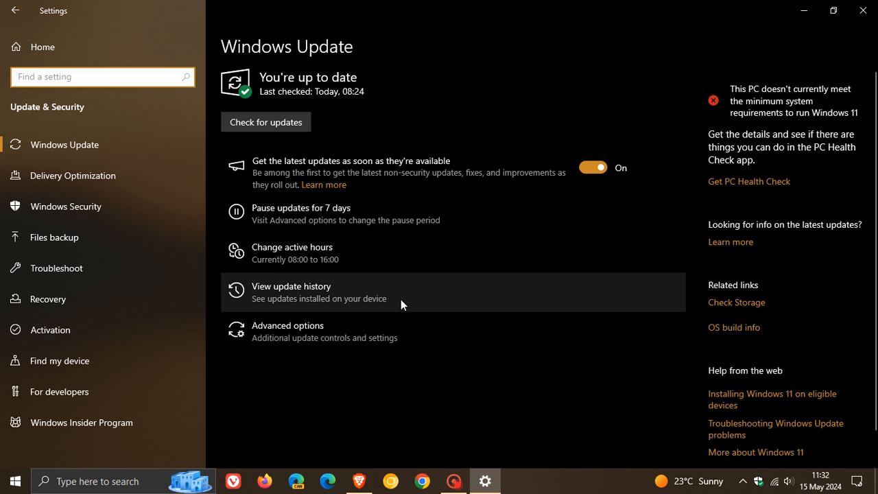
pyautogui.moveTo(727, 217)
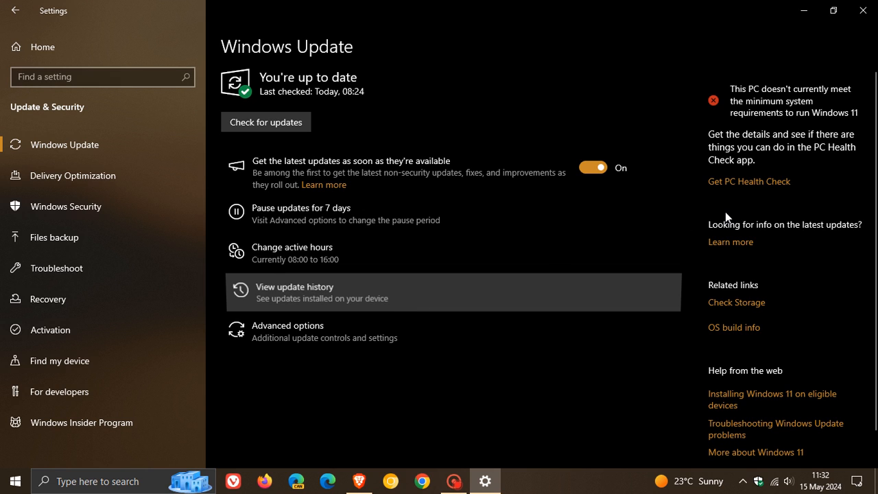
pyautogui.moveTo(630, 222)
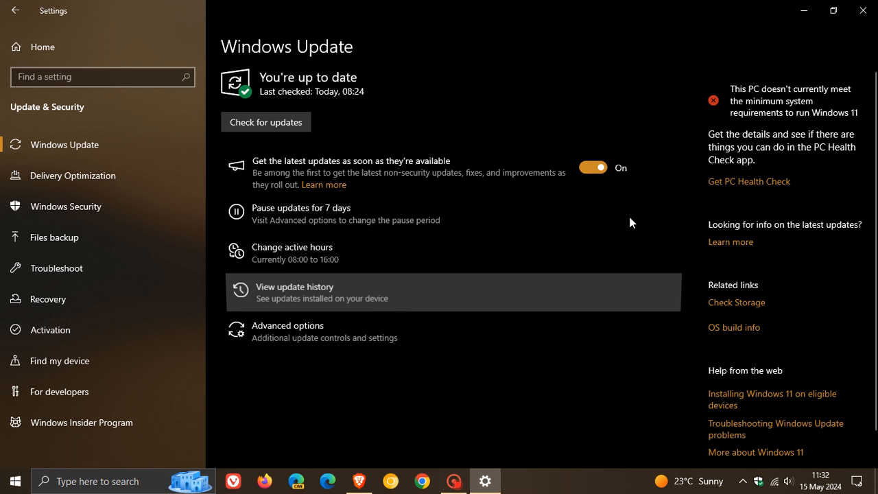
# View the update history showing KB5001716 installed 15 May 2024, then put Settings away.
pyautogui.click(293, 287)
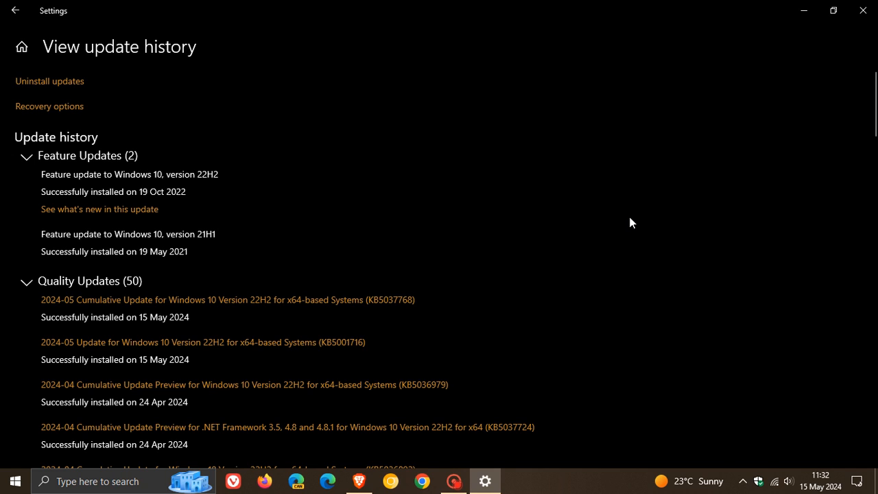
pyautogui.scroll(-3)
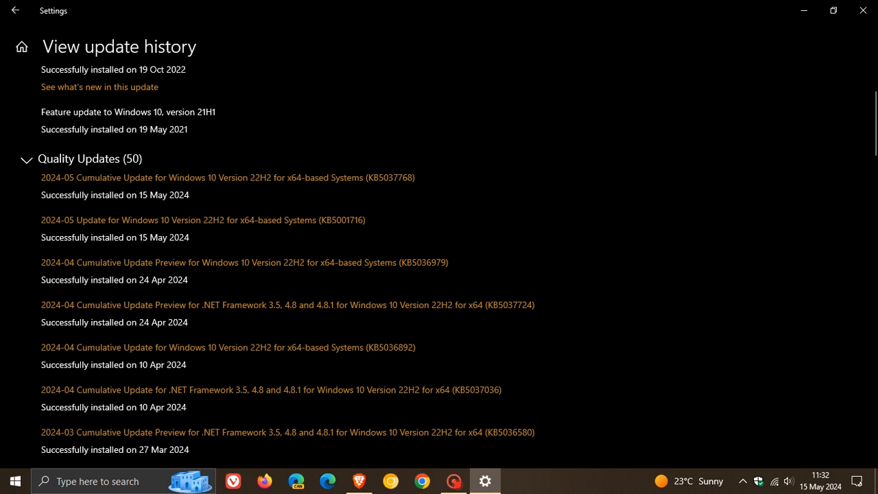
pyautogui.moveTo(502, 216)
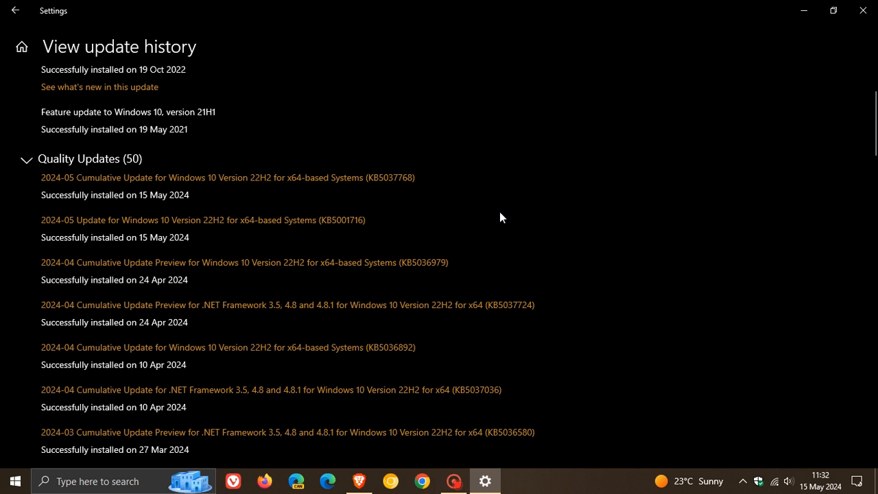
pyautogui.moveTo(350, 220)
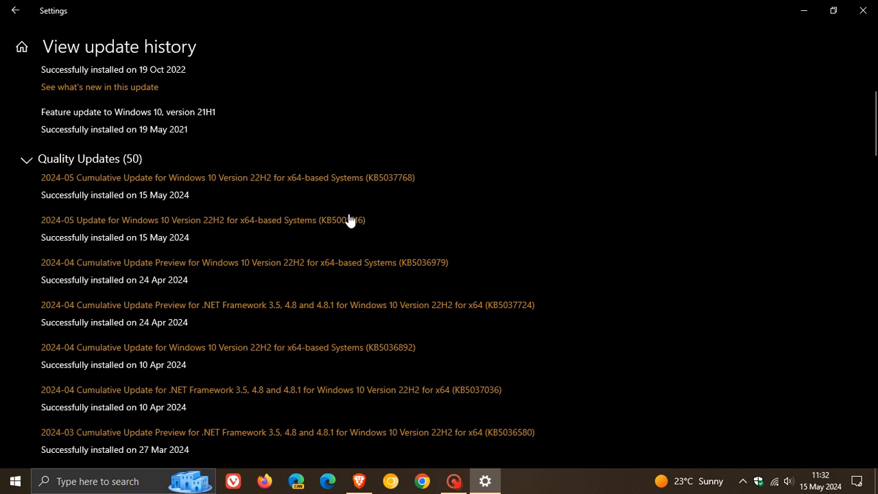
pyautogui.moveTo(535, 227)
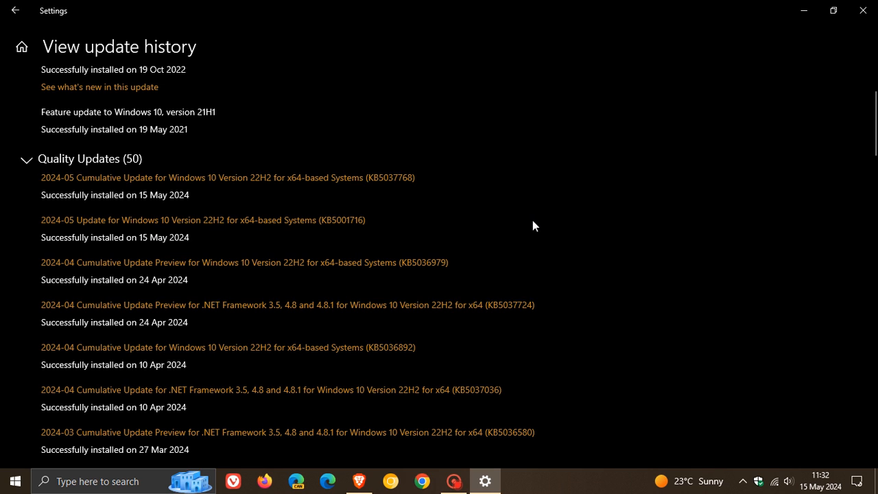
pyautogui.moveTo(304, 241)
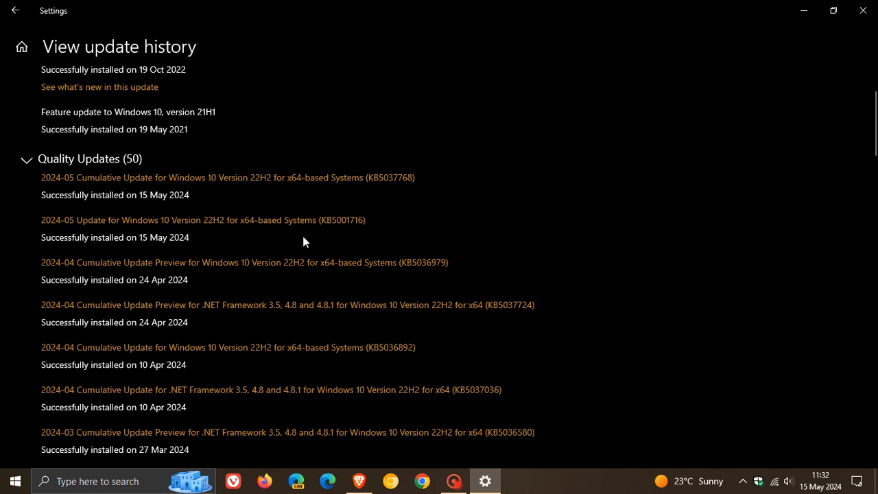
pyautogui.moveTo(431, 172)
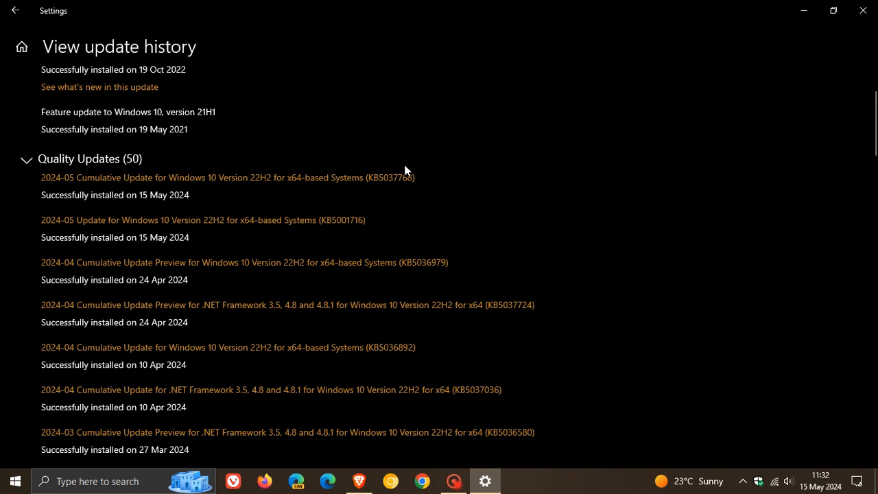
pyautogui.moveTo(400, 165)
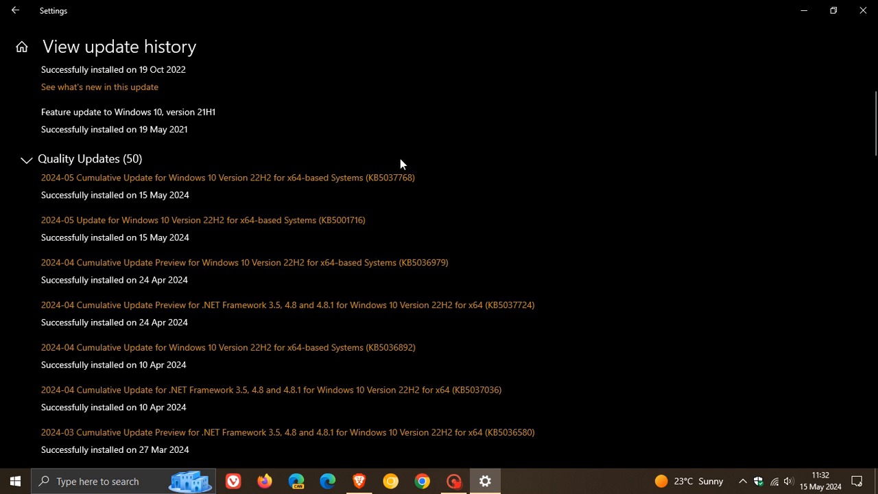
pyautogui.moveTo(392, 218)
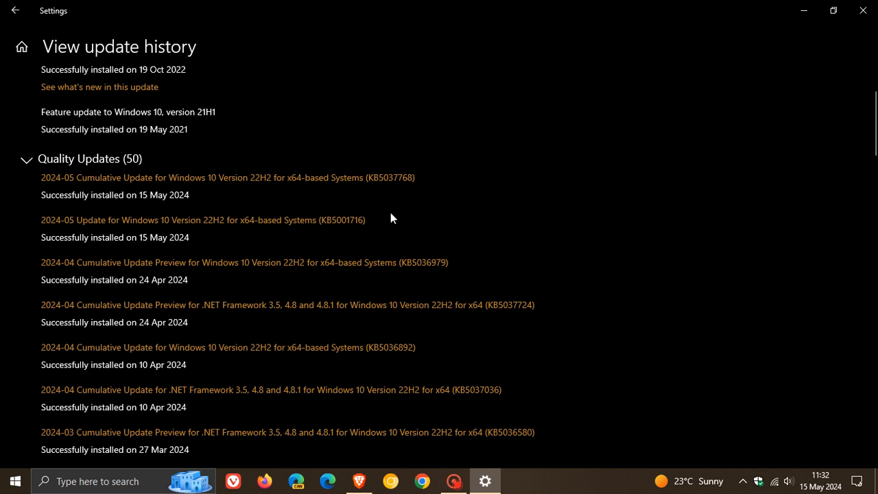
pyautogui.moveTo(788, 26)
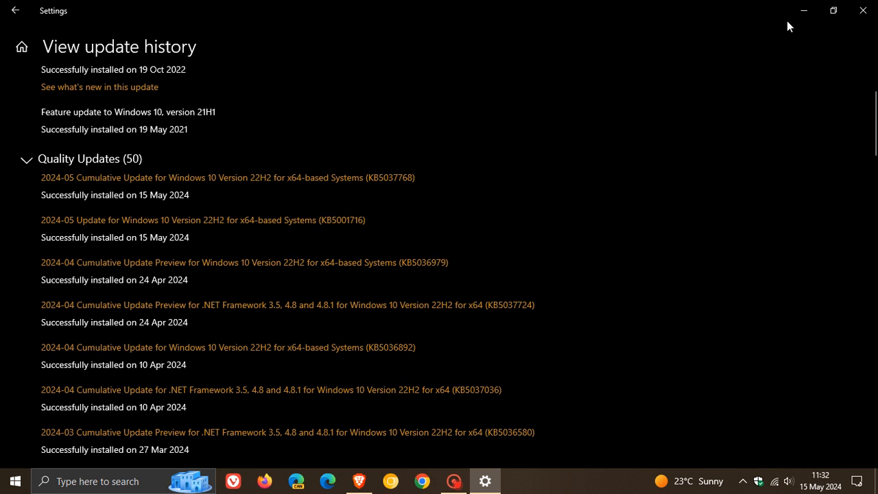
pyautogui.click(861, 10)
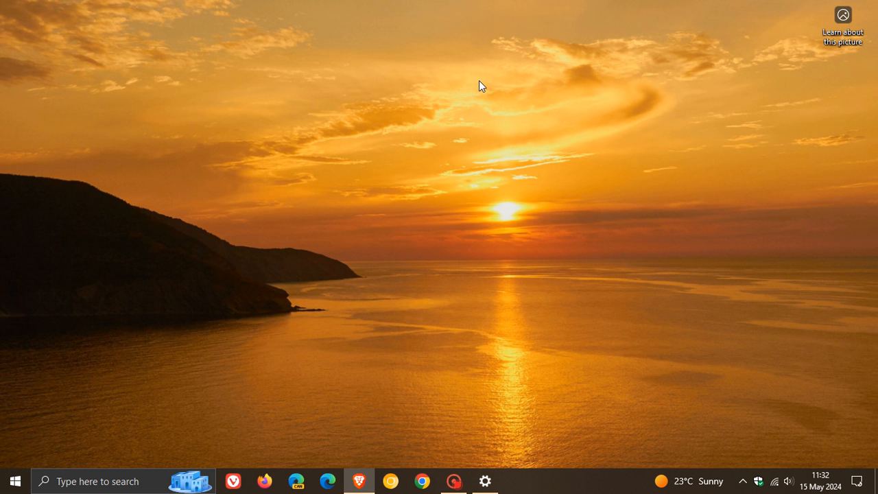